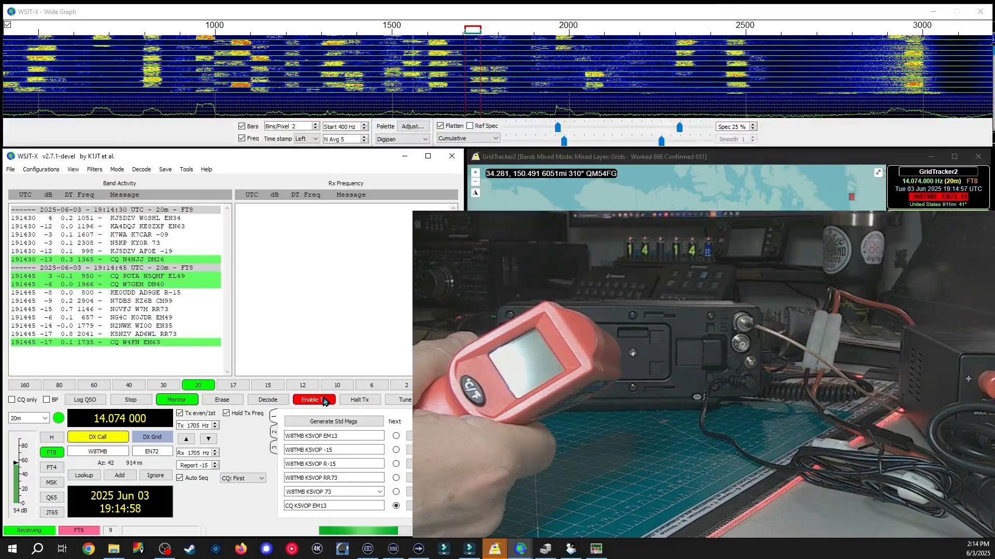
left_click(312, 400)
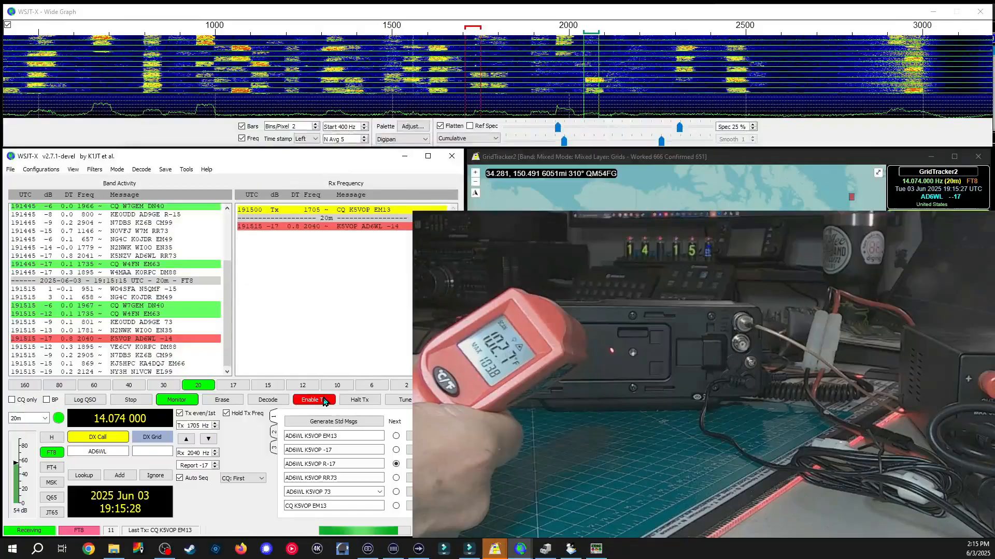
left_click(313, 400)
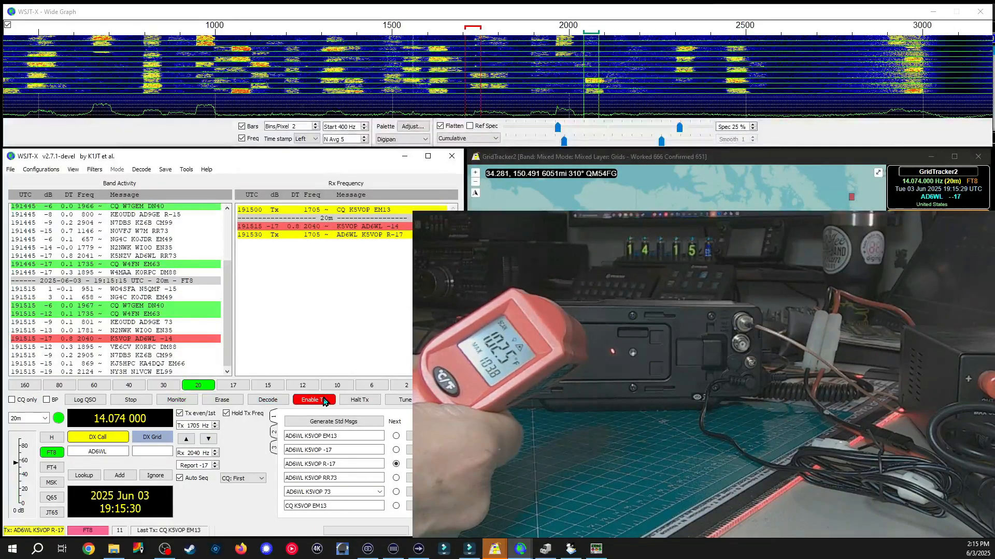